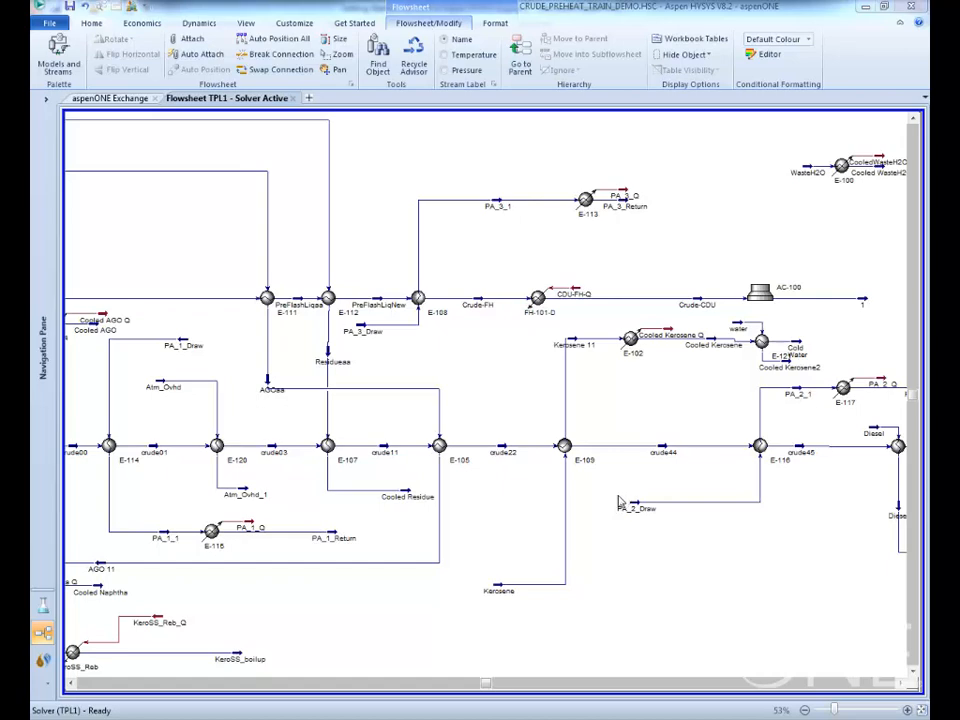
Step: Show E-109's connections: crude22 to crude44 tube side, Kerosene shell side
double_click(580, 454)
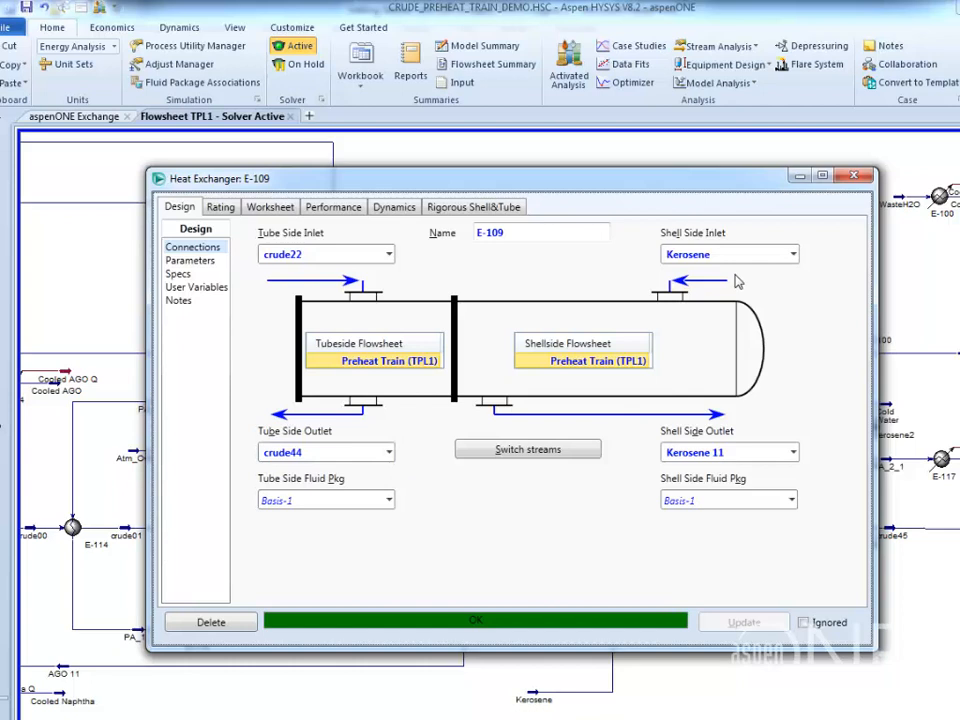
mouse_move(560, 532)
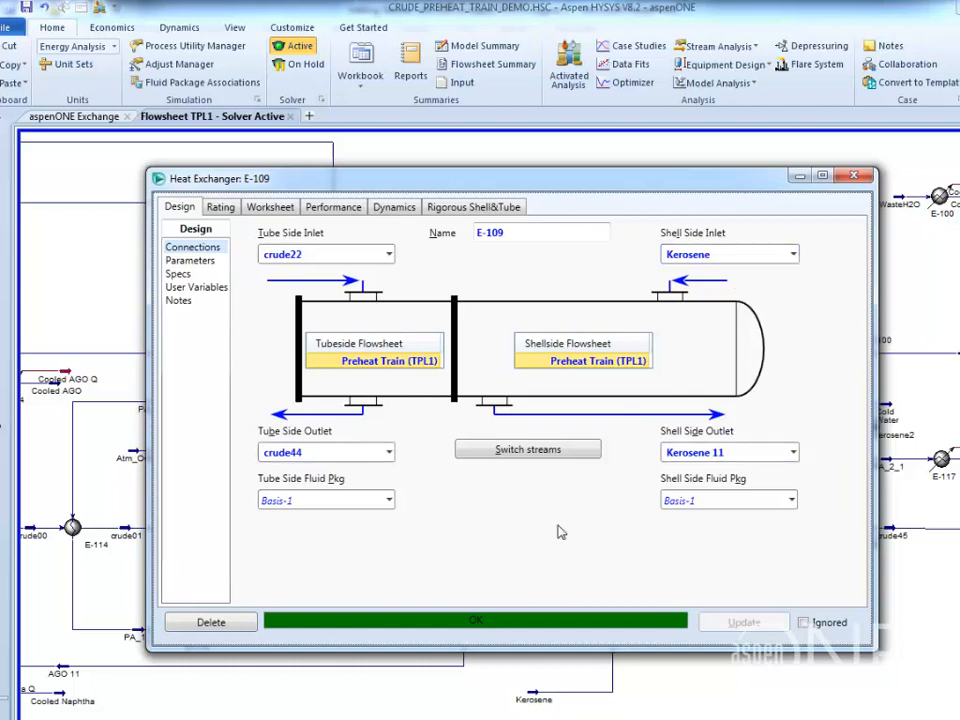
Step: Show E-109's Simple Weighted parameters: UA 6.000e+05 kJ/C-h, 50 kPa pressure drops
click(188, 260)
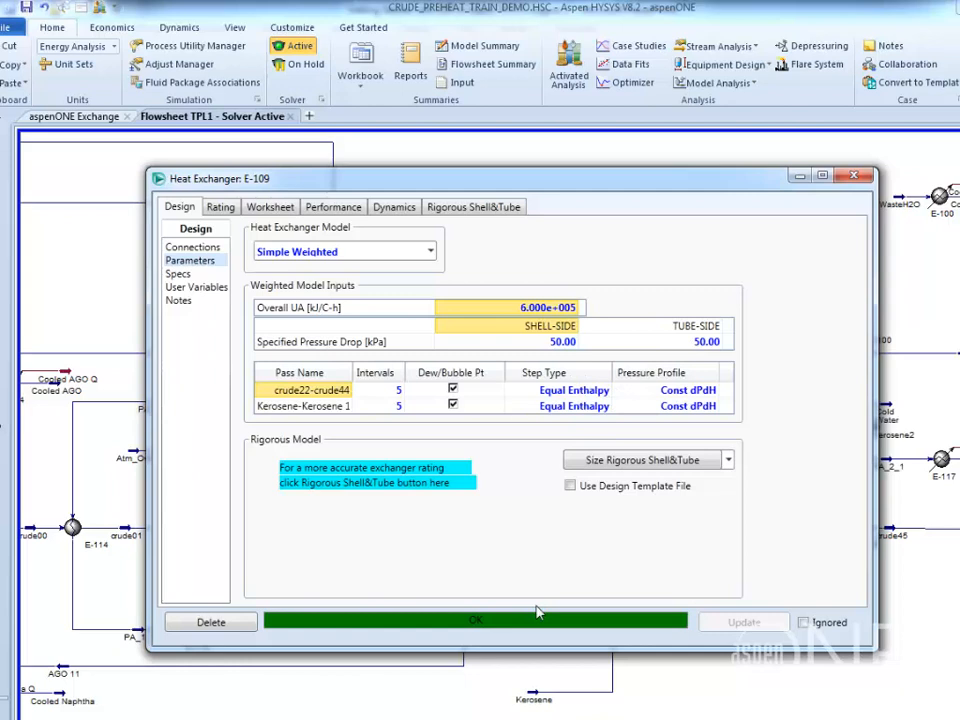
mouse_move(692, 584)
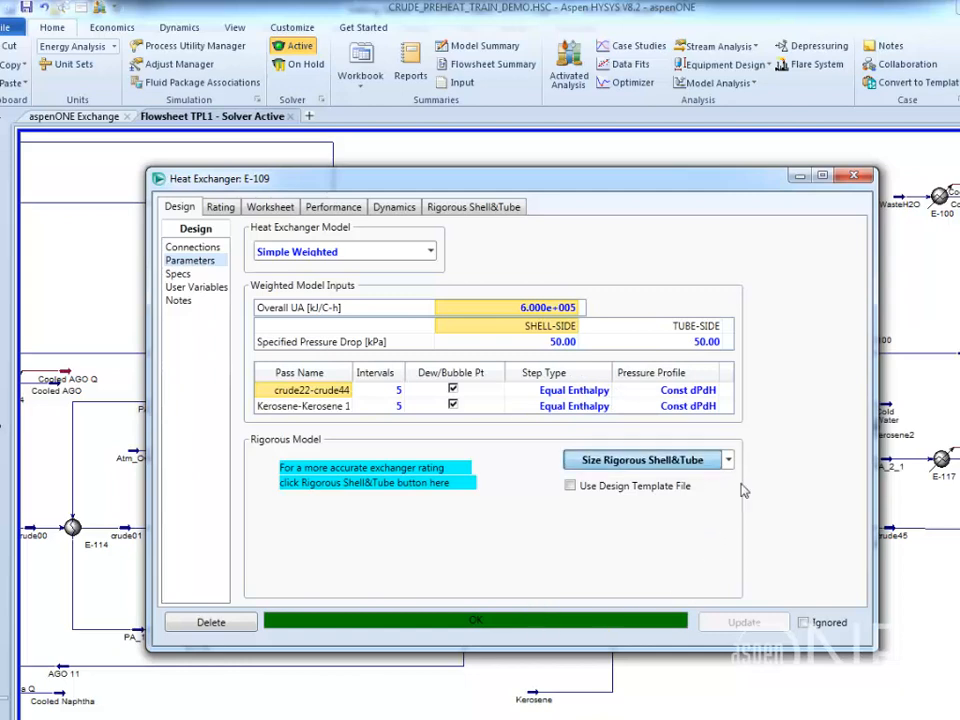
Step: Auto-size E-109 as a Rigorous Shell&Tube model, giving 168.4 m2 area
click(636, 458)
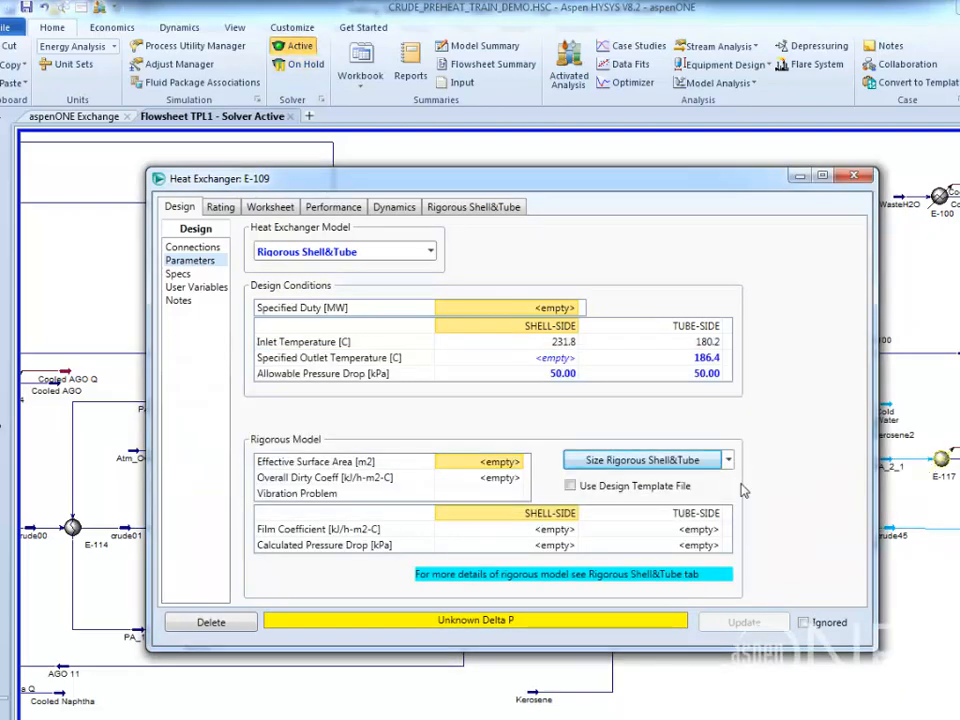
click(642, 458)
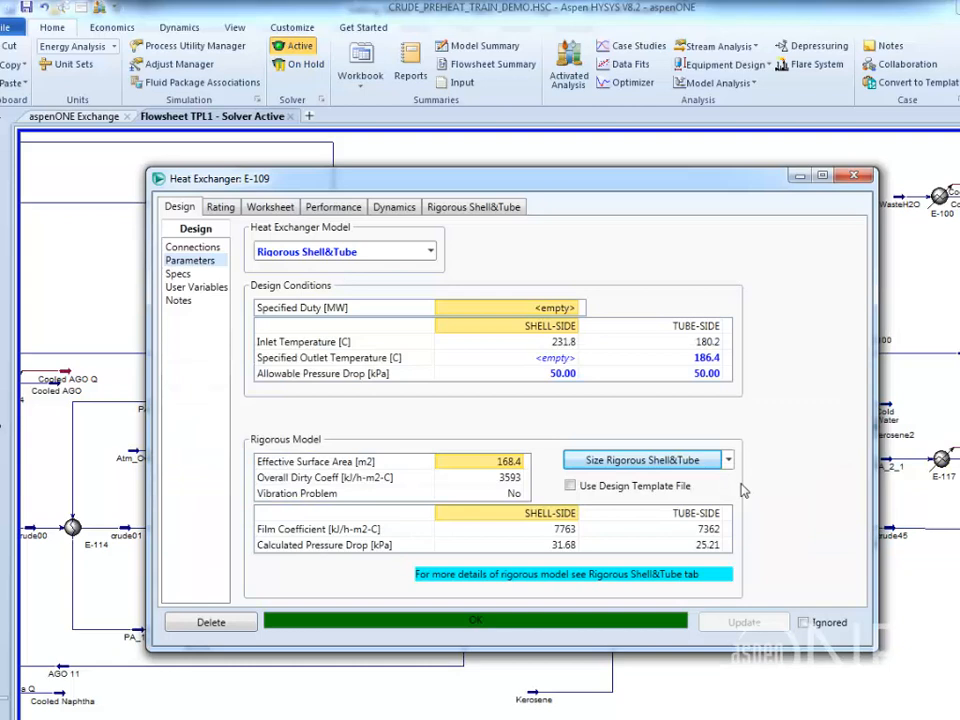
mouse_move(736, 494)
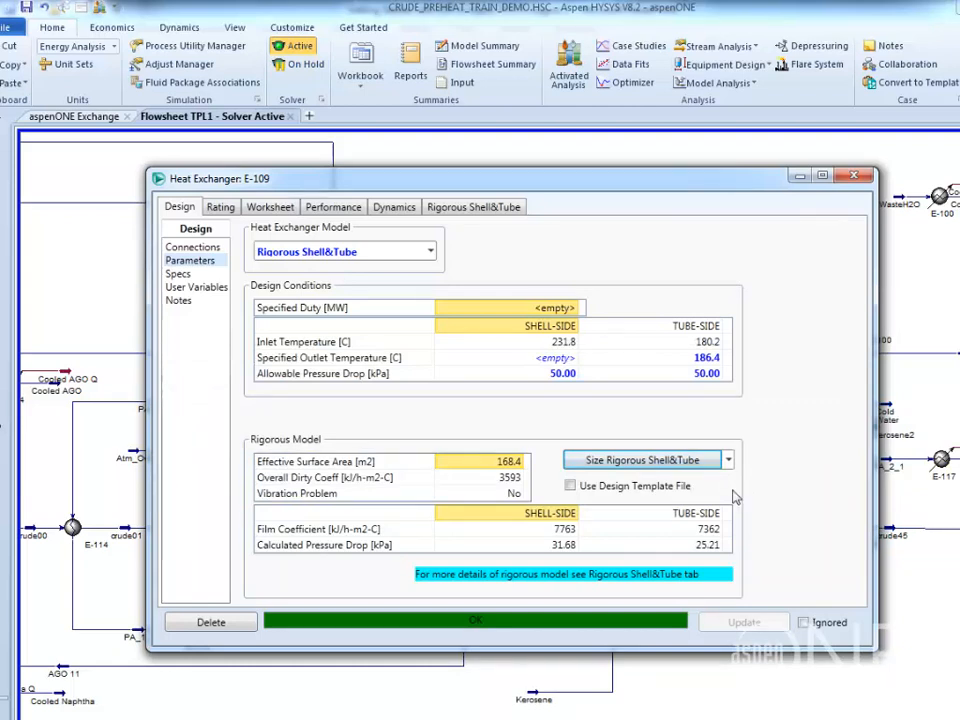
mouse_move(536, 488)
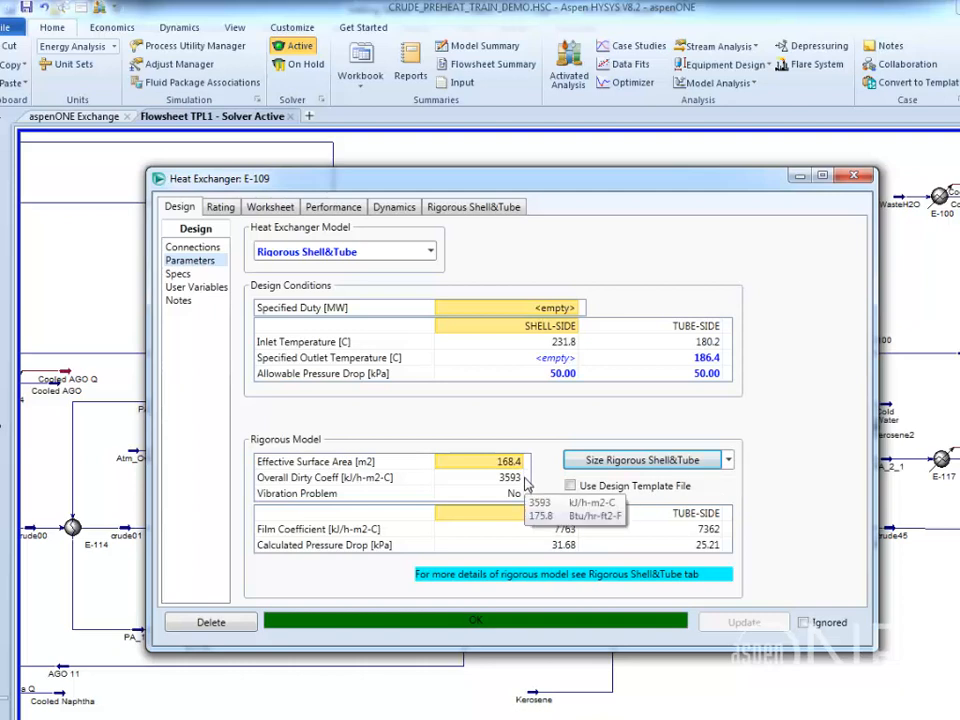
mouse_move(582, 560)
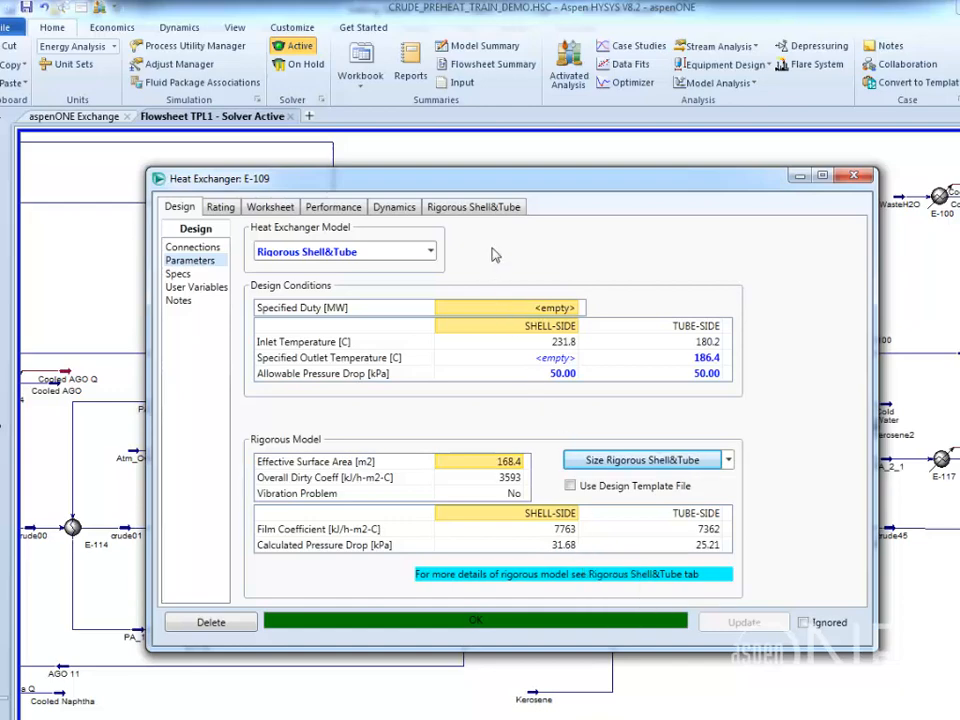
Step: Launch the EDR geometry console from E-109's Rigorous Shell&Tube model details
click(472, 206)
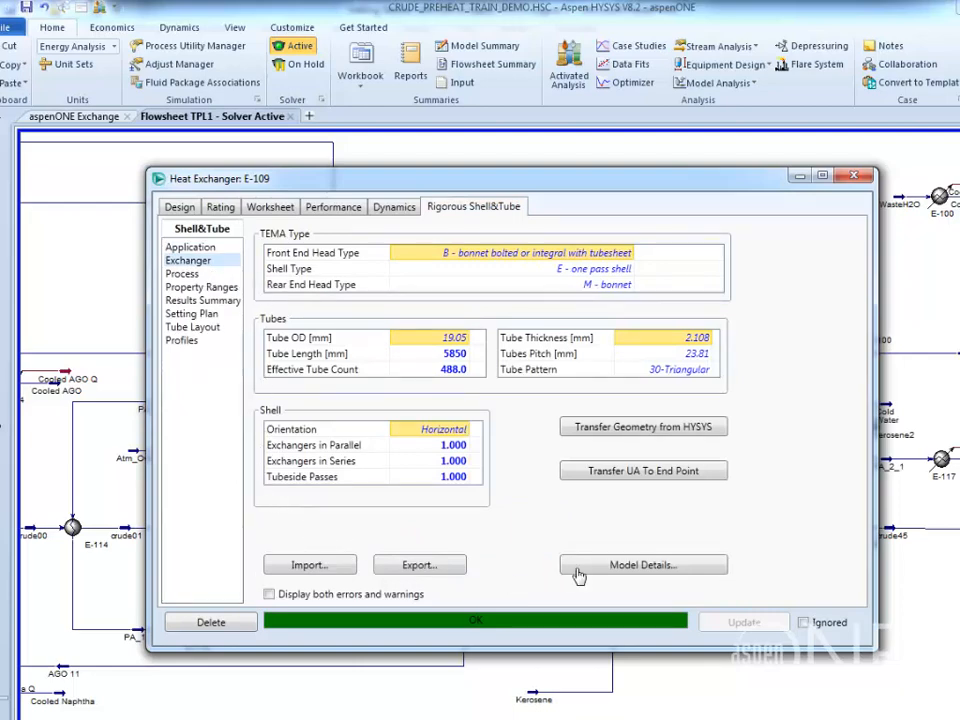
click(644, 564)
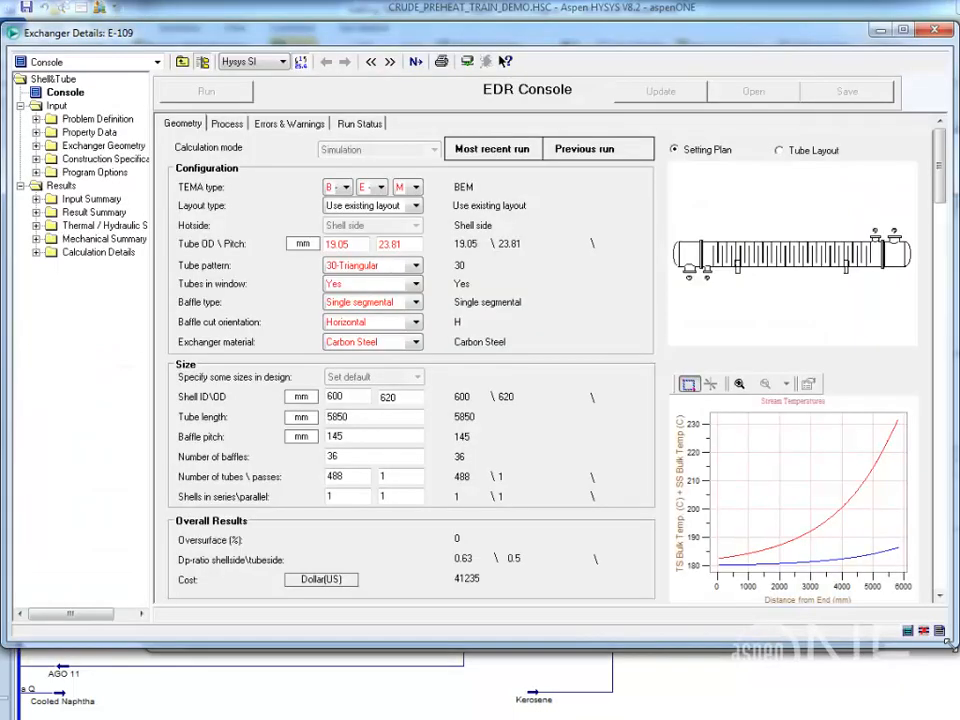